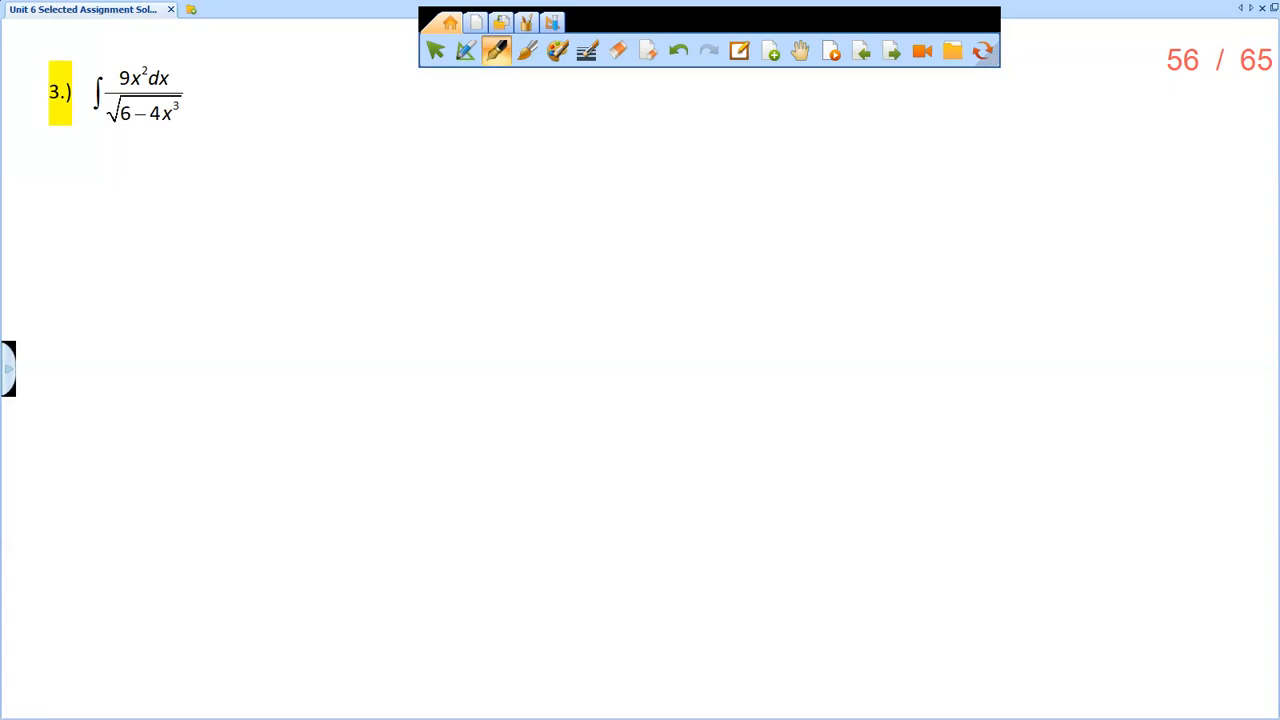
pyautogui.moveTo(119, 127)
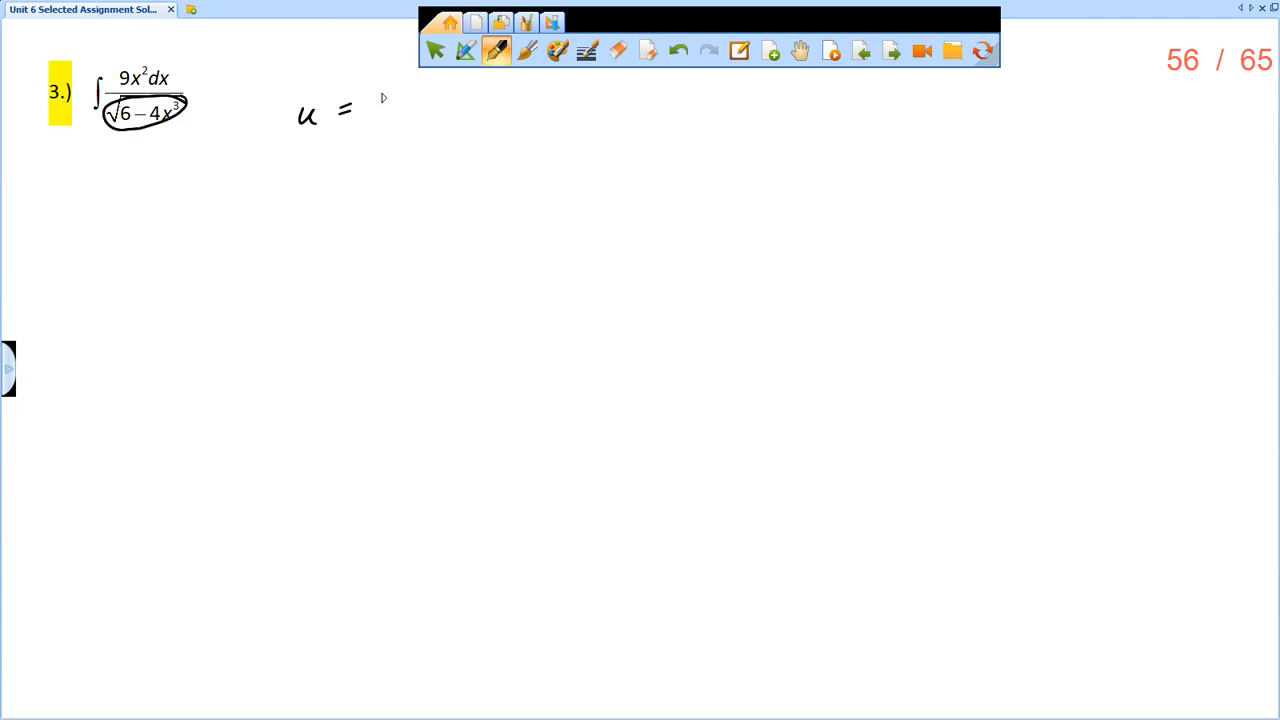
# Define u = 6 − 4x³ and write 9∫u^(−1/2) x² dx beneath it.
pyautogui.moveTo(370, 110); pyautogui.dragTo(500, 95)
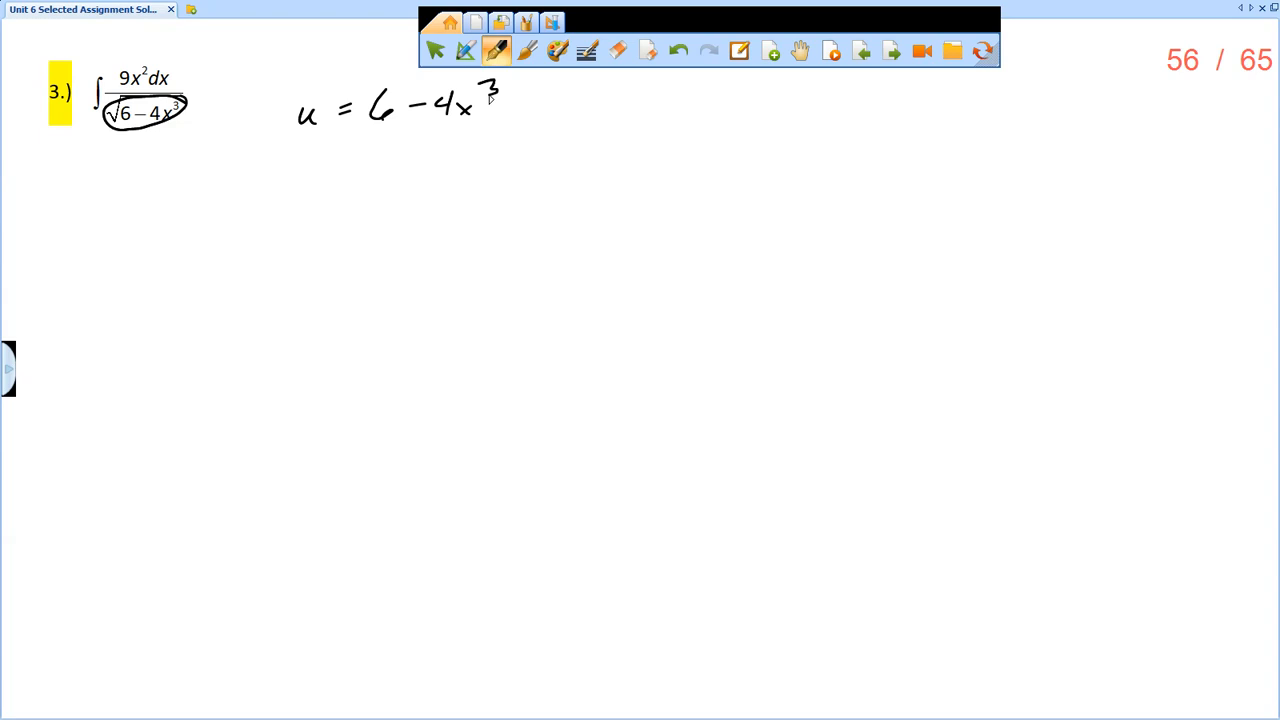
pyautogui.moveTo(80, 190); pyautogui.dragTo(75, 255)
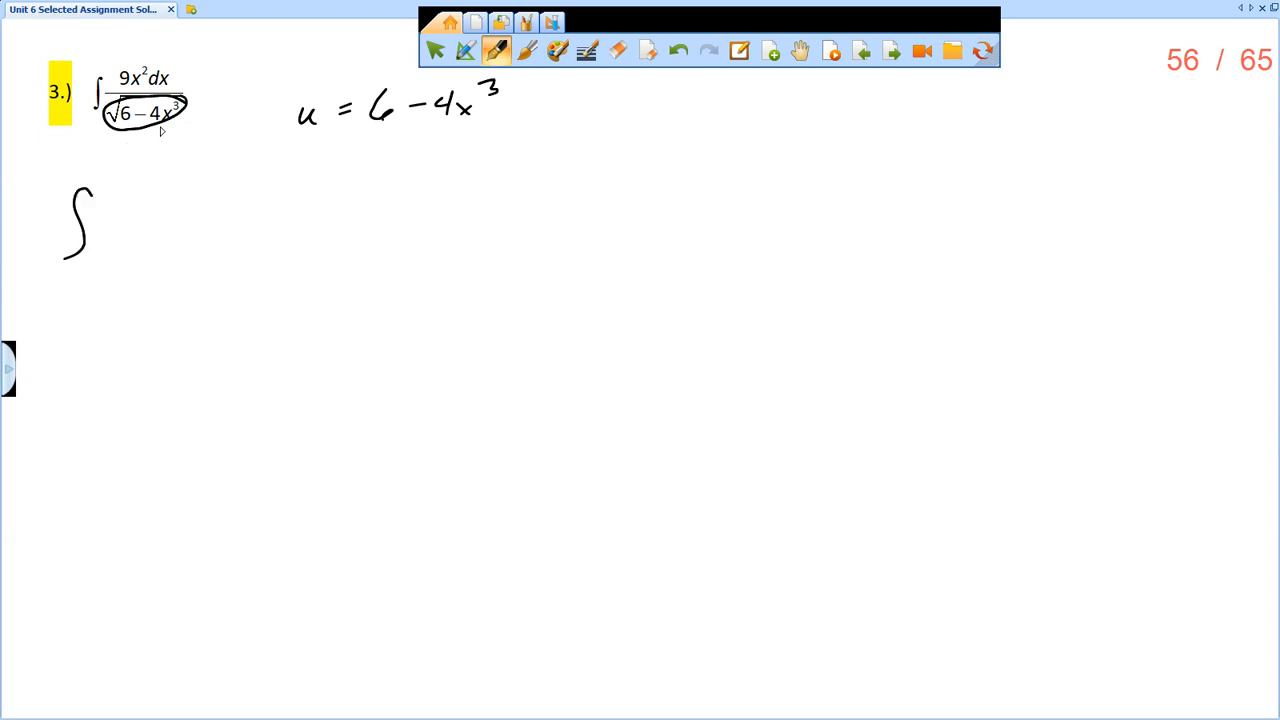
pyautogui.moveTo(100, 210); pyautogui.dragTo(115, 235)
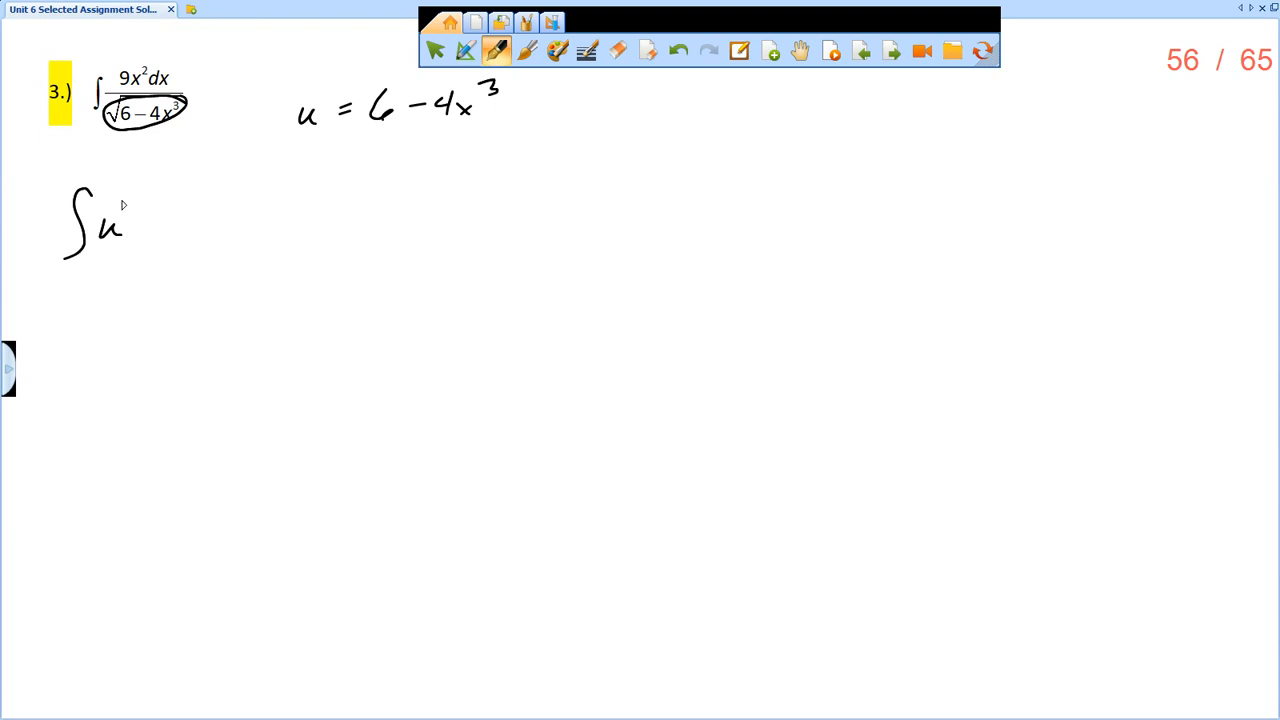
pyautogui.moveTo(130, 205); pyautogui.dragTo(155, 215)
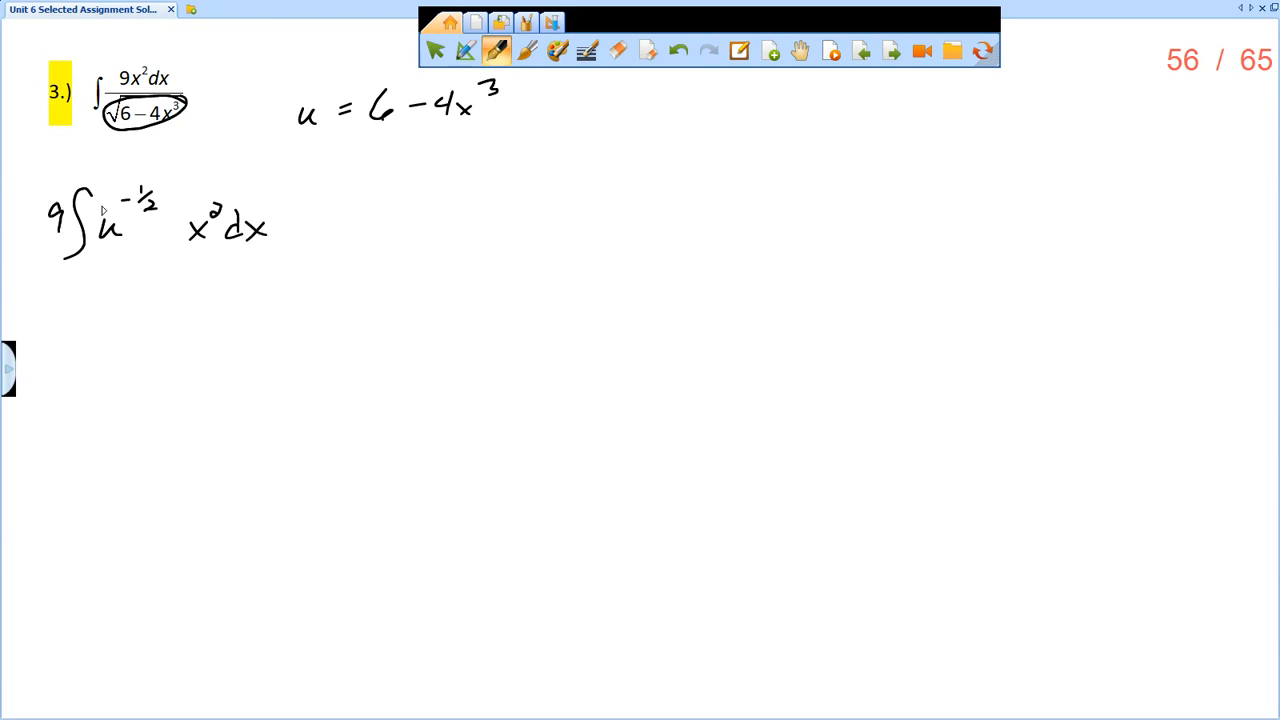
pyautogui.moveTo(308, 160)
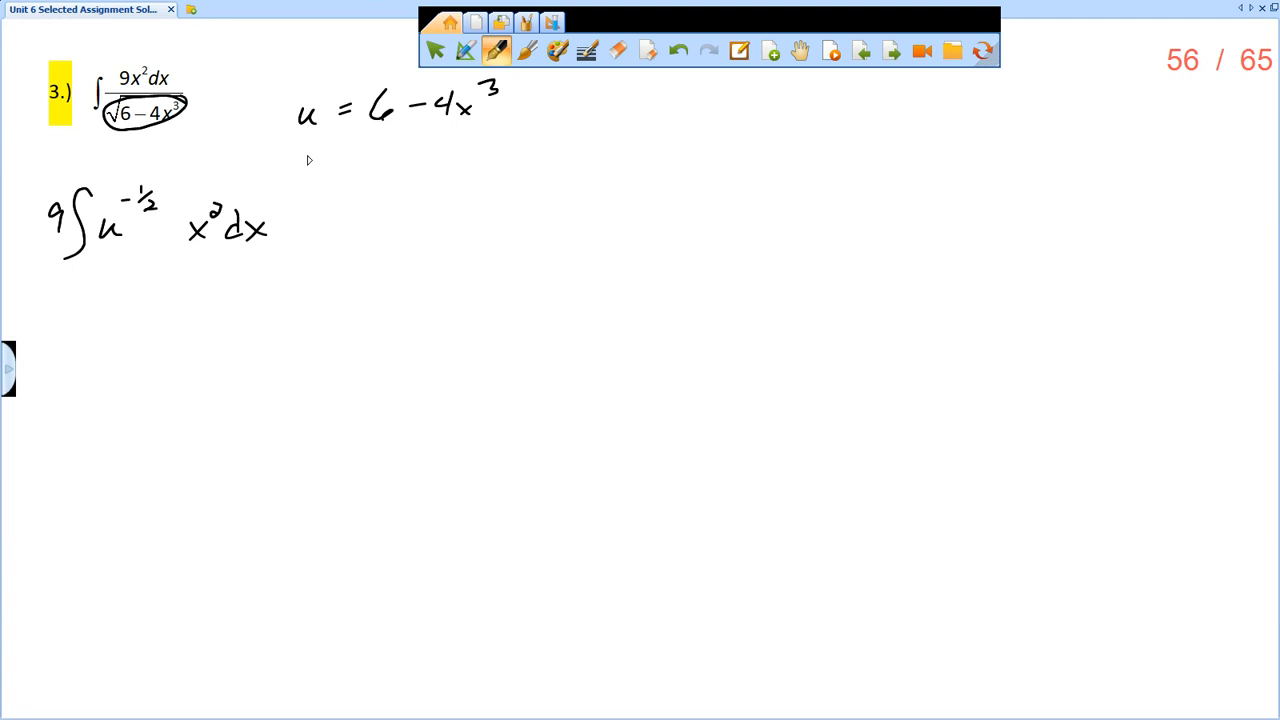
# Write du = −12x² dx, insert −12 before x², and put −12 under the 9.
pyautogui.moveTo(300, 165); pyautogui.dragTo(365, 160)
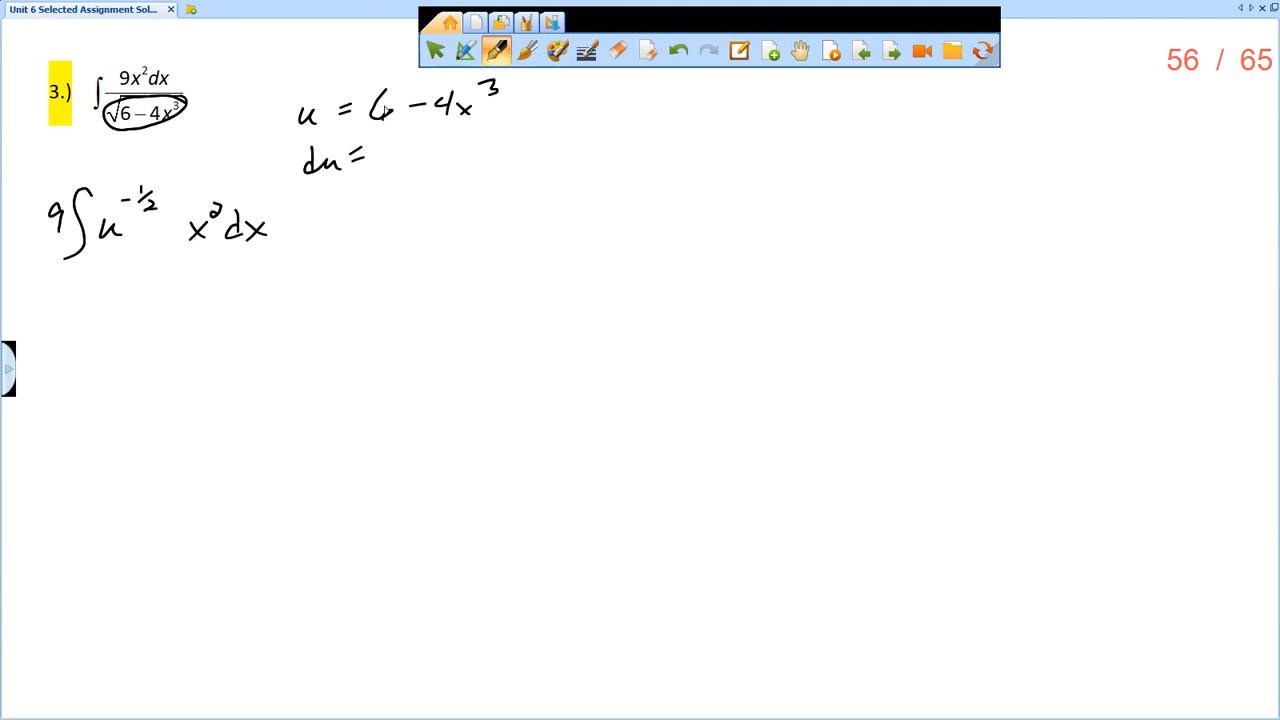
pyautogui.moveTo(398, 172)
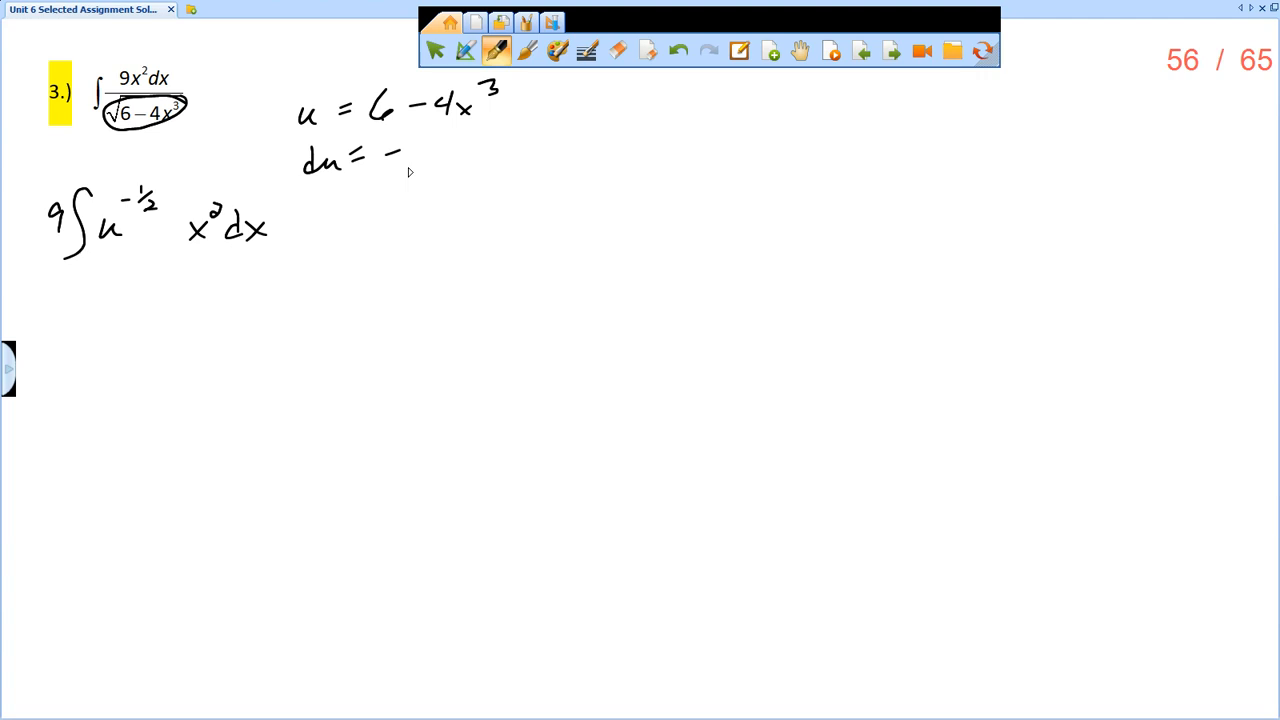
pyautogui.moveTo(400, 155); pyautogui.dragTo(465, 155)
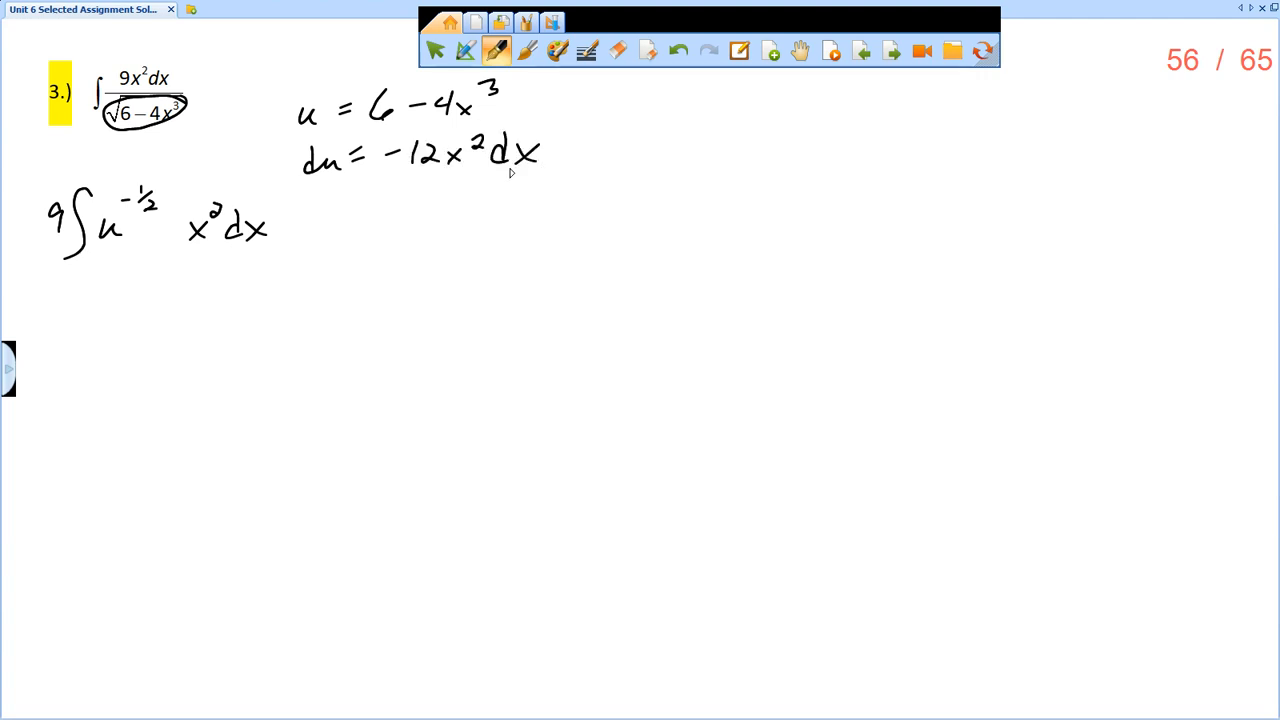
pyautogui.moveTo(150, 220); pyautogui.dragTo(175, 245)
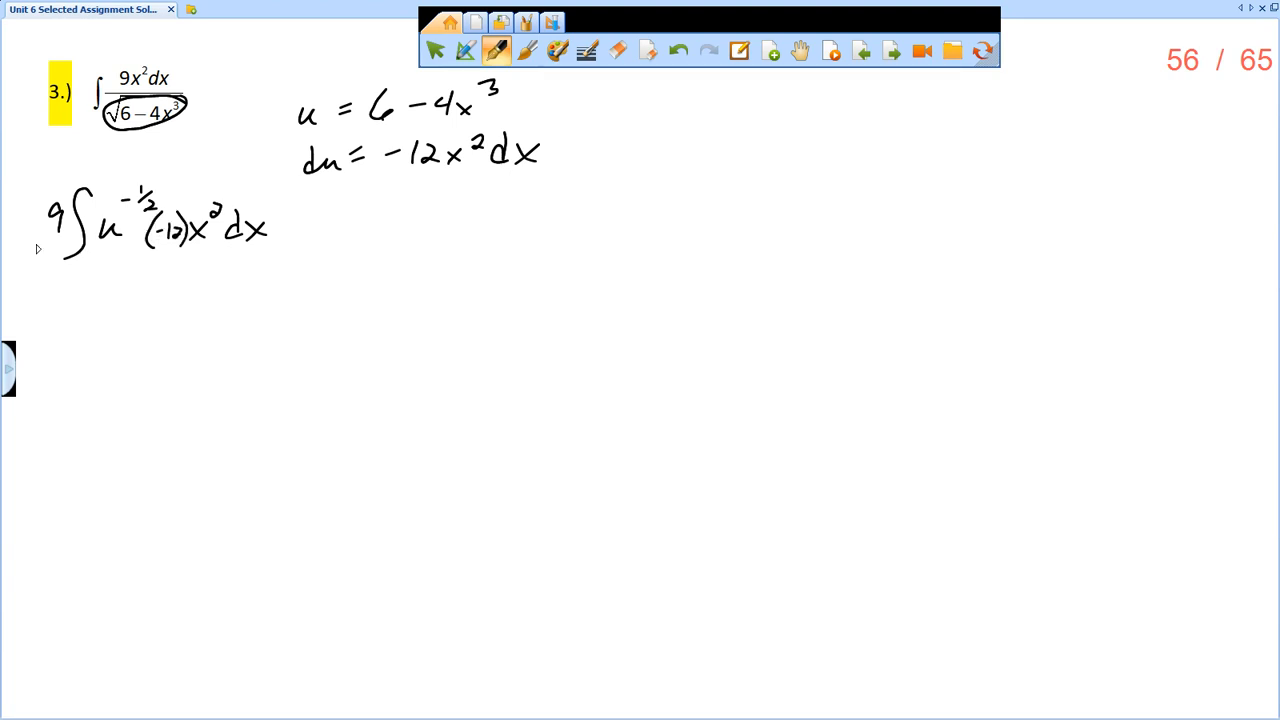
pyautogui.moveTo(28, 240); pyautogui.dragTo(80, 265)
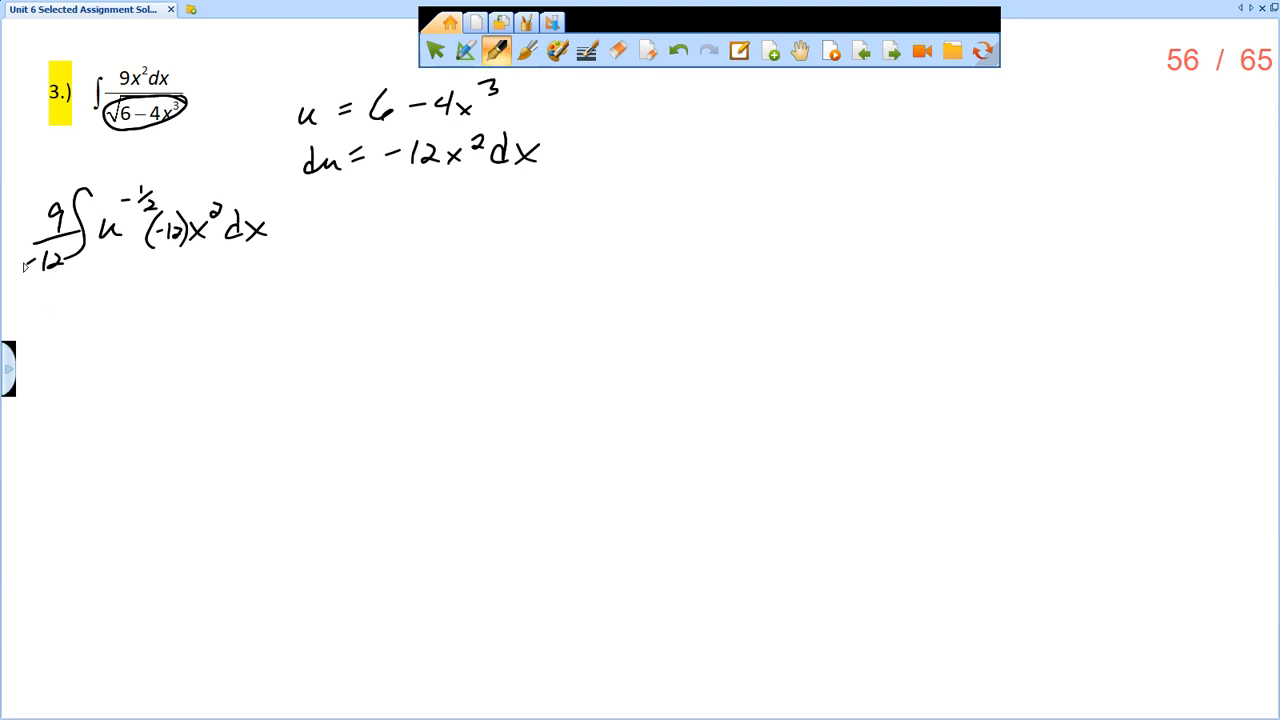
pyautogui.moveTo(43, 338)
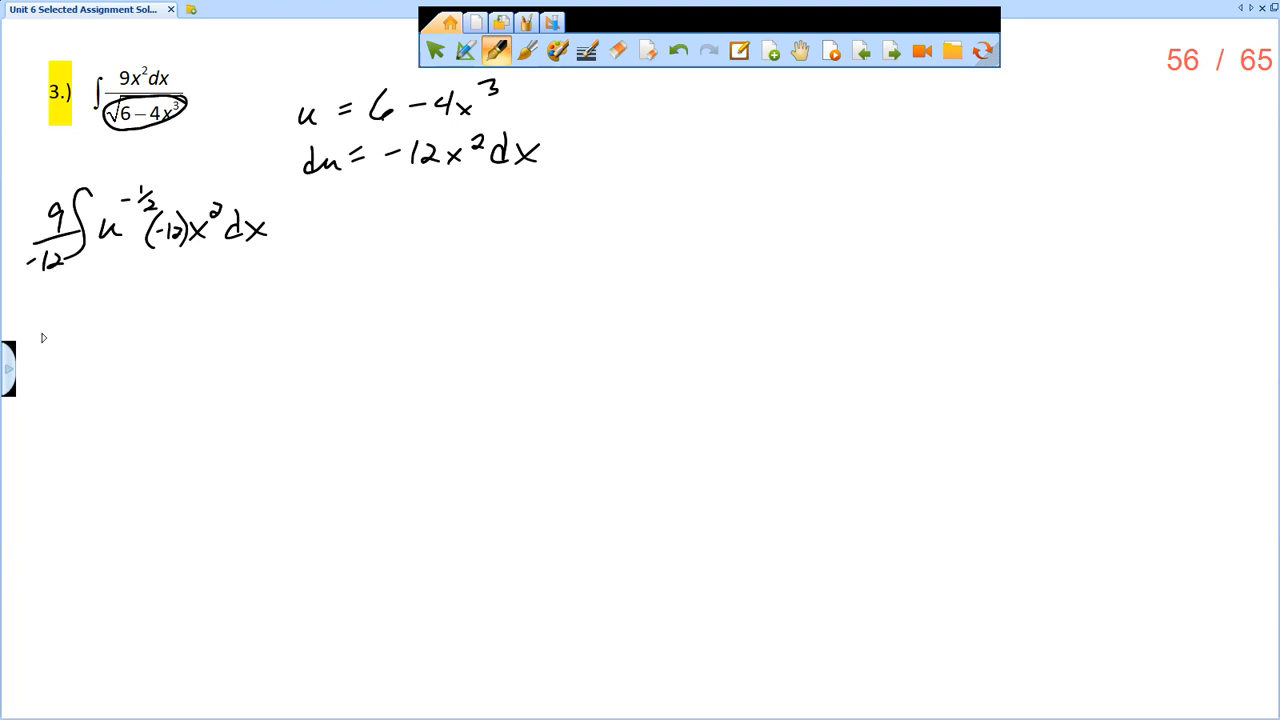
# Write −3/4∫u^(−1/2) du, integrate to −3/4·u^(1/2)/(1/2) + C, and substitute back 6 − 4x³.
pyautogui.moveTo(45, 330); pyautogui.dragTo(115, 360)
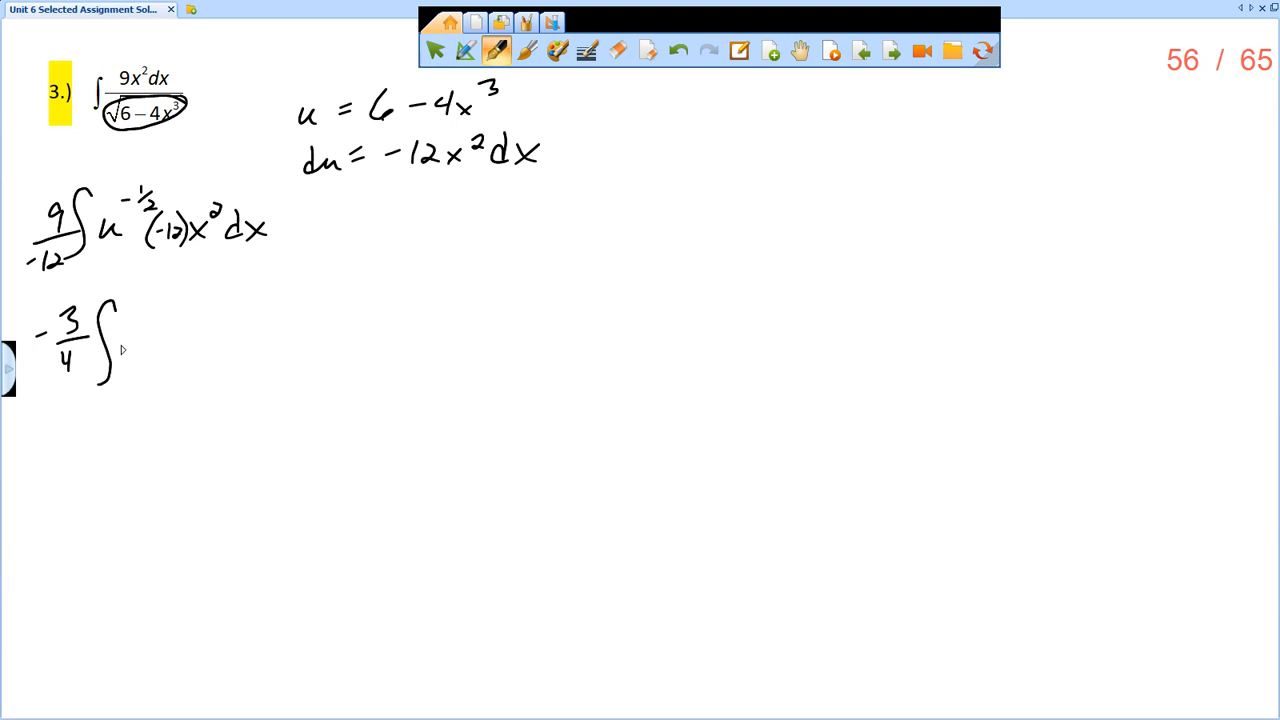
pyautogui.moveTo(130, 345); pyautogui.dragTo(185, 310)
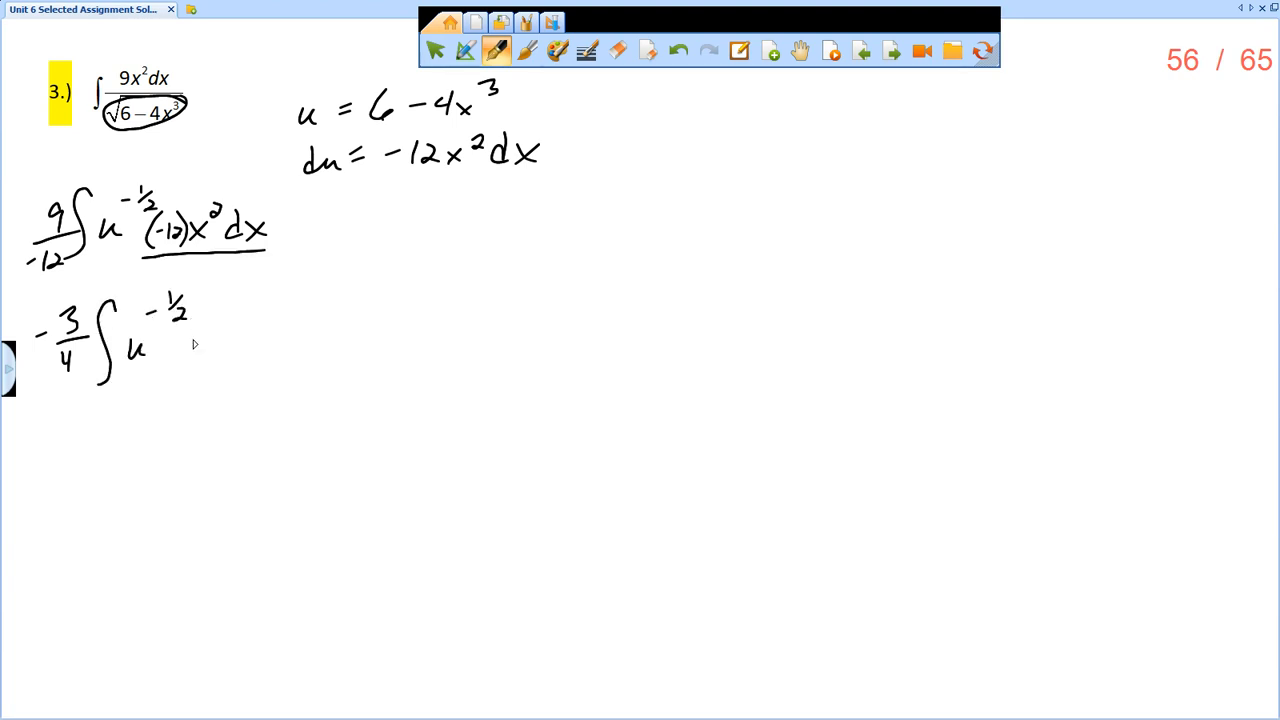
pyautogui.moveTo(208, 351)
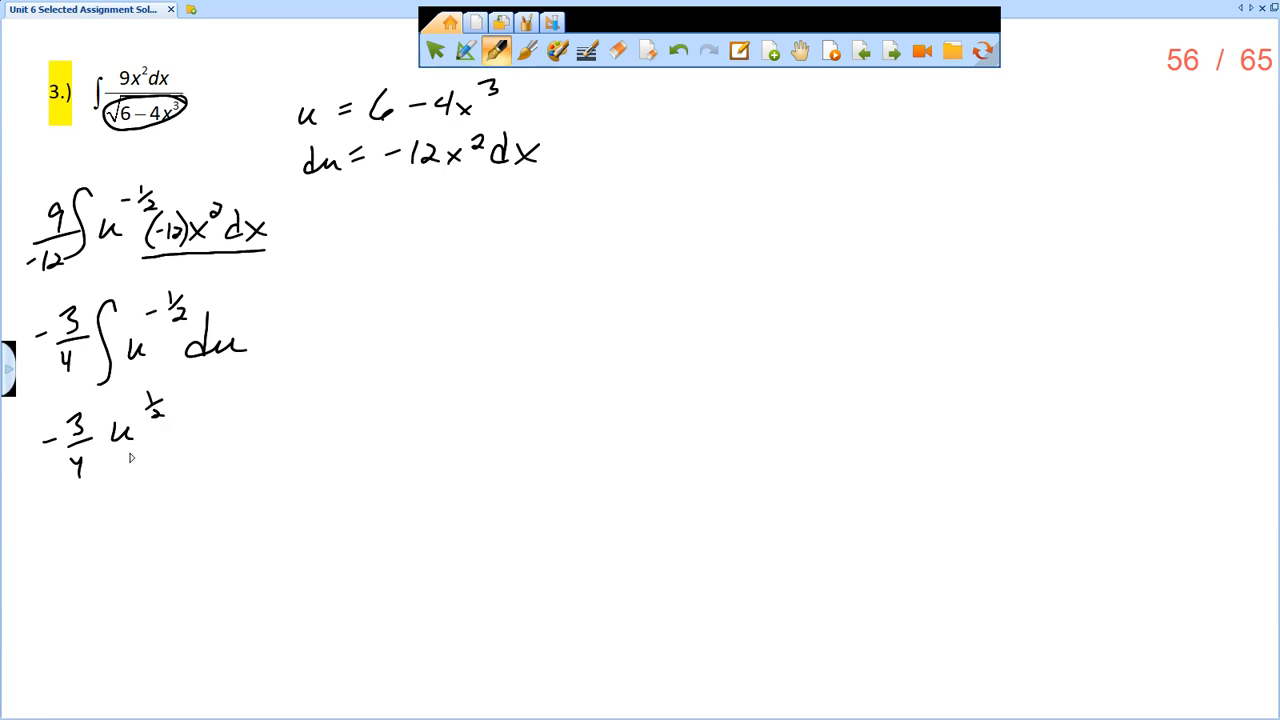
pyautogui.moveTo(100, 448); pyautogui.dragTo(180, 485)
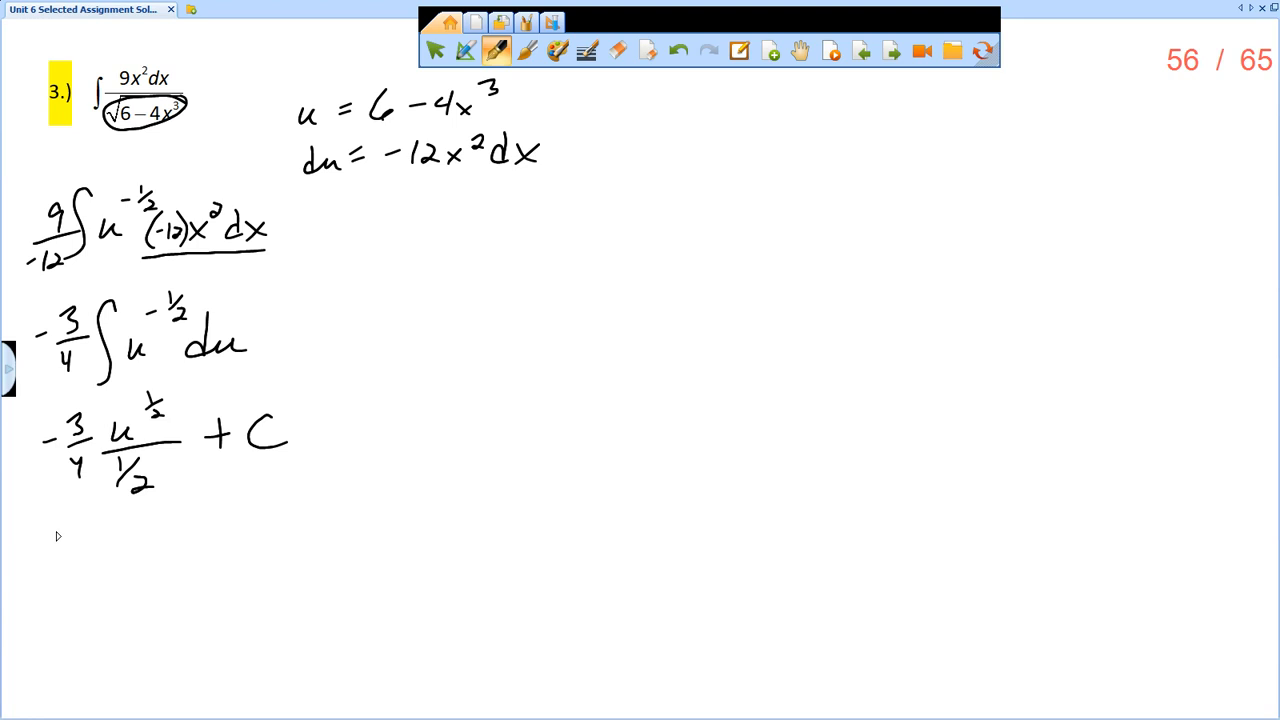
pyautogui.moveTo(50, 525); pyautogui.dragTo(95, 525)
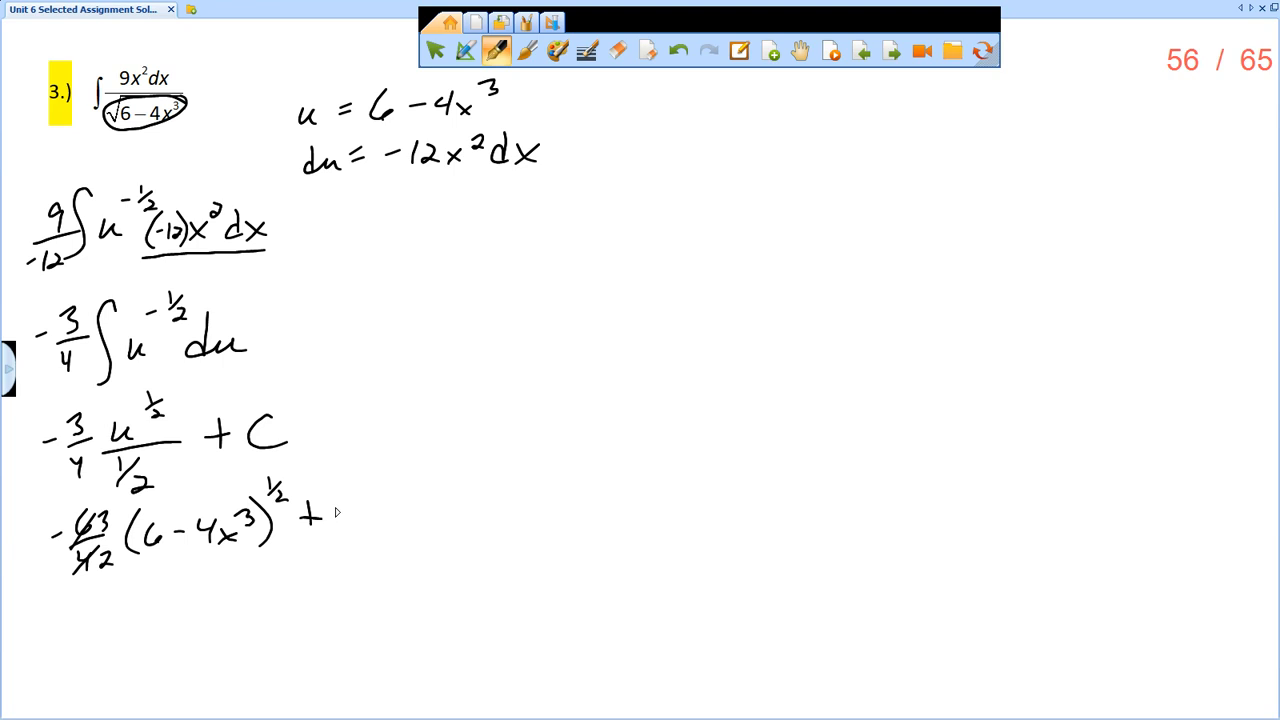
# Simplify to −3/2√(6 − 4x³) + C and draw a box around it.
pyautogui.moveTo(320, 515); pyautogui.dragTo(395, 510)
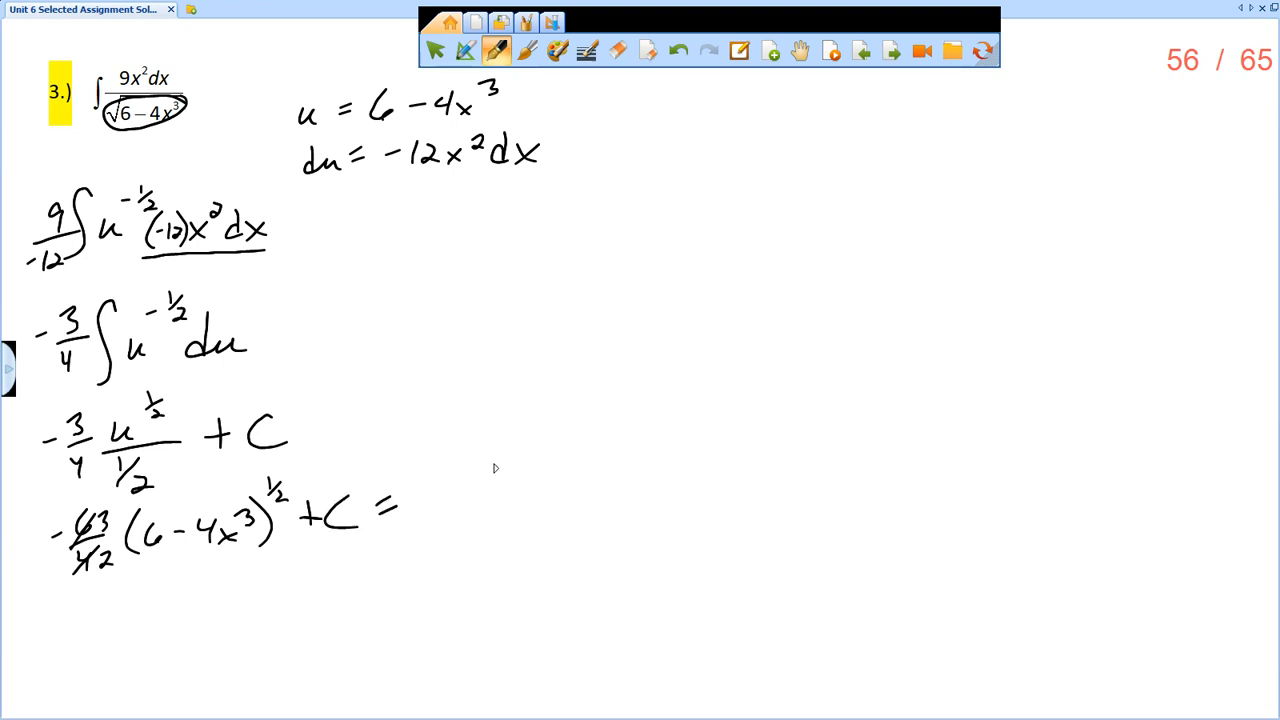
pyautogui.moveTo(428, 505)
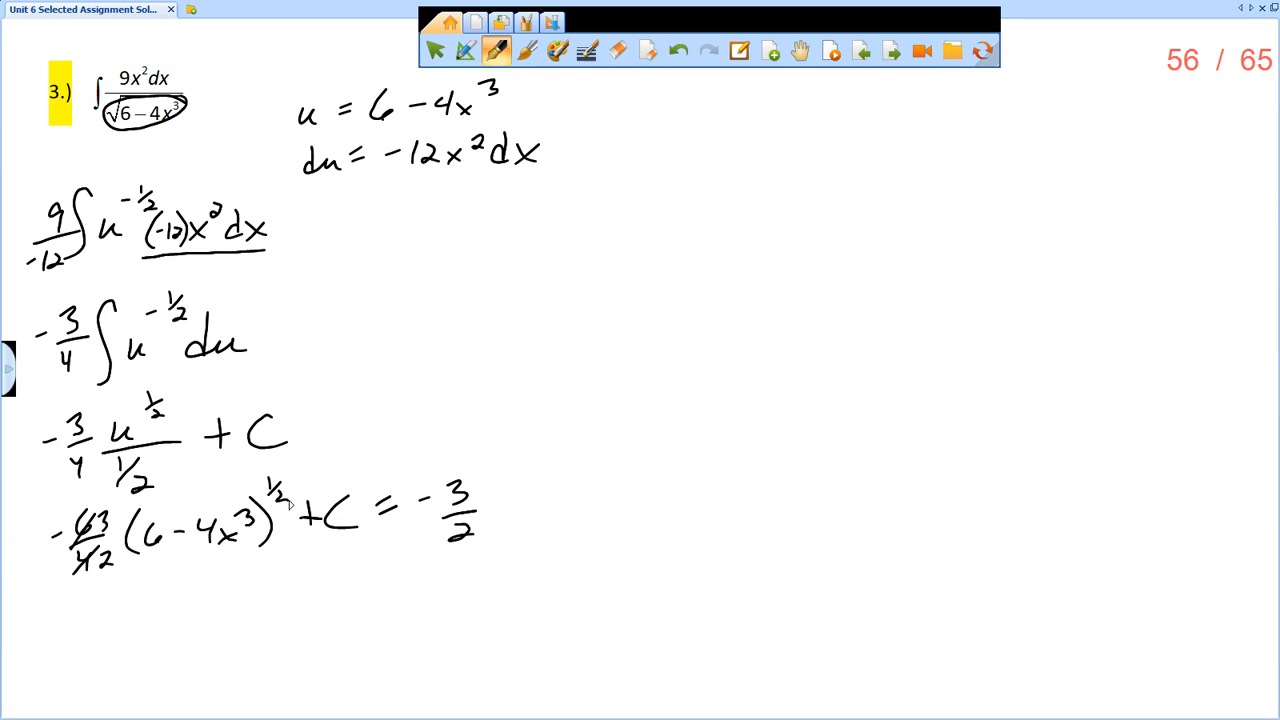
pyautogui.moveTo(495, 530); pyautogui.dragTo(648, 480)
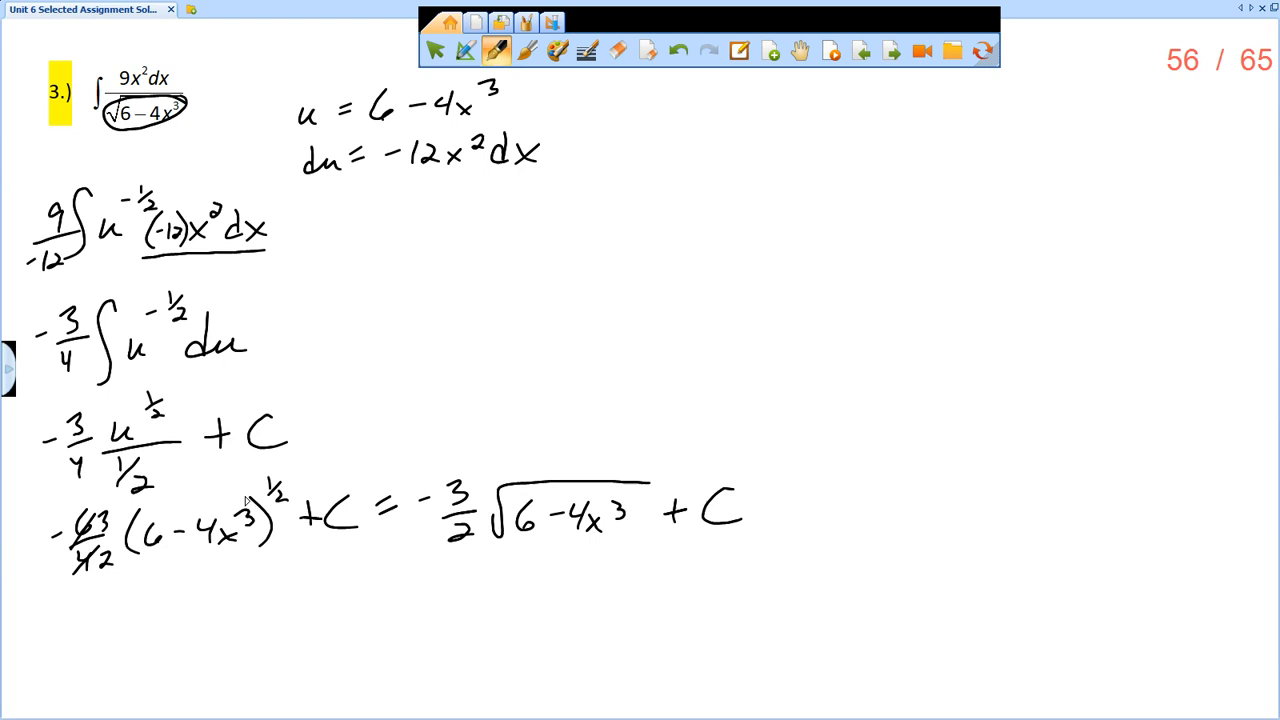
pyautogui.moveTo(545, 452); pyautogui.dragTo(768, 461)
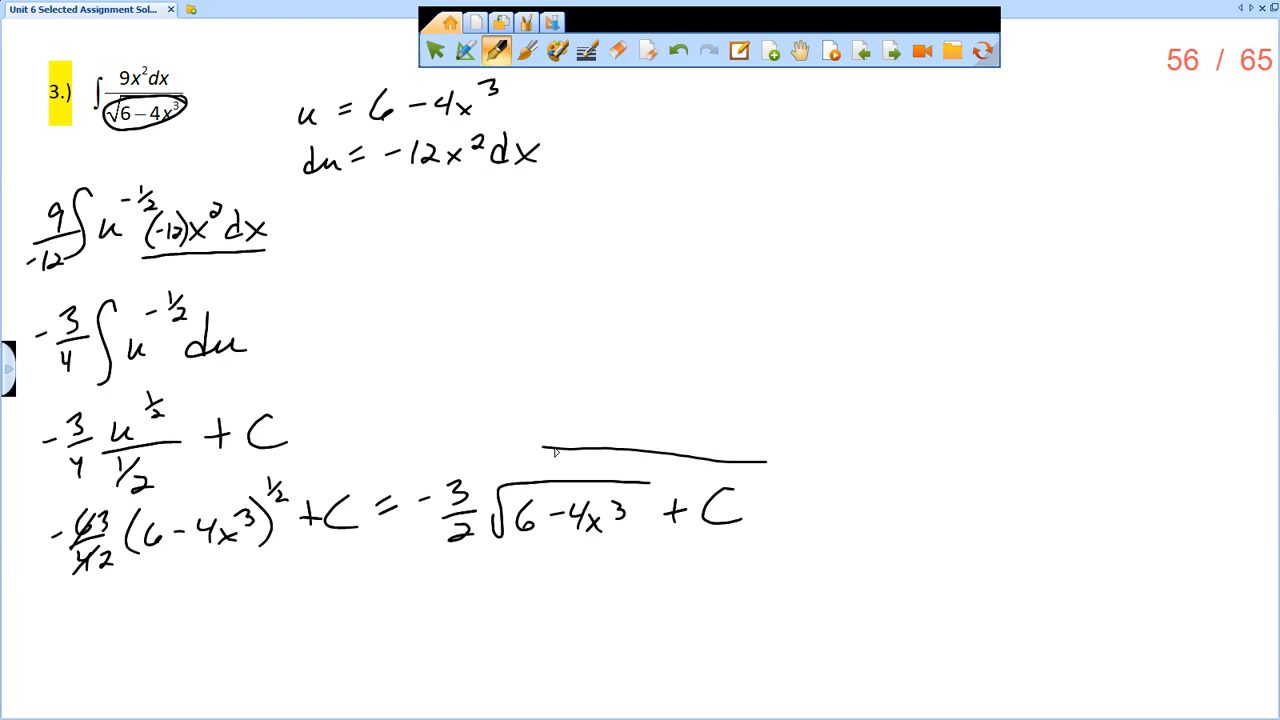
pyautogui.moveTo(570, 450); pyautogui.dragTo(780, 540)
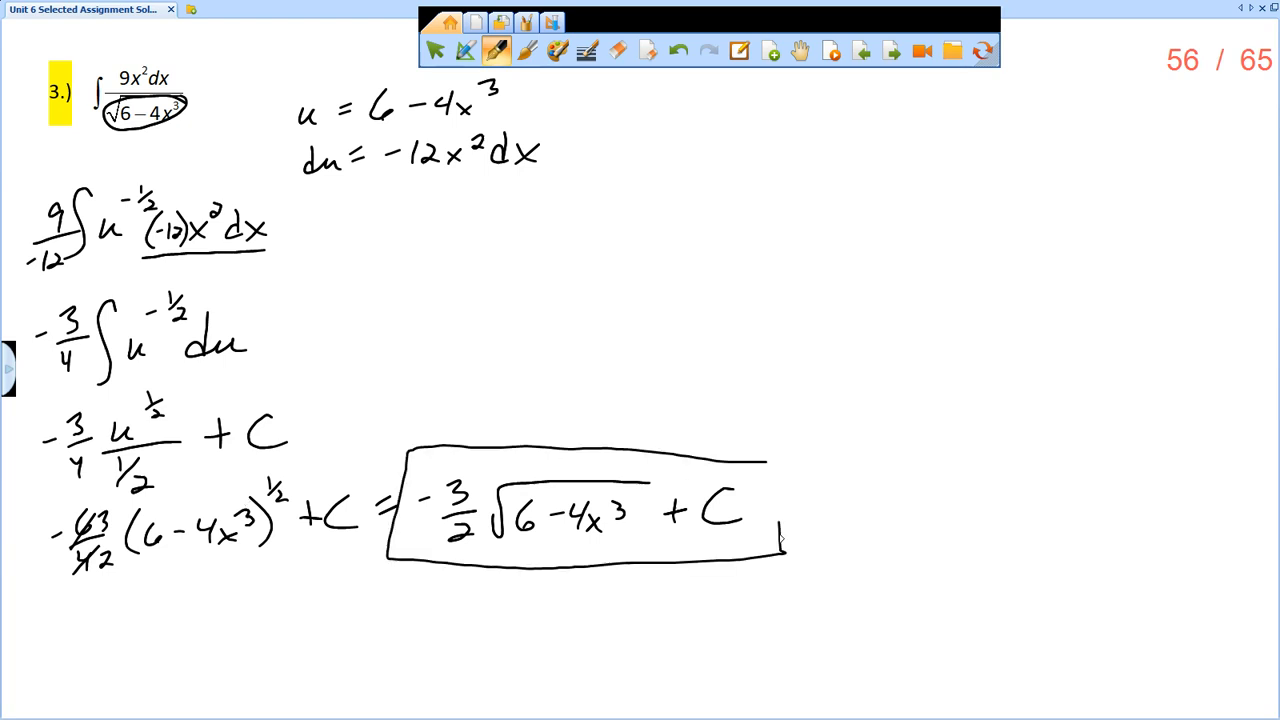